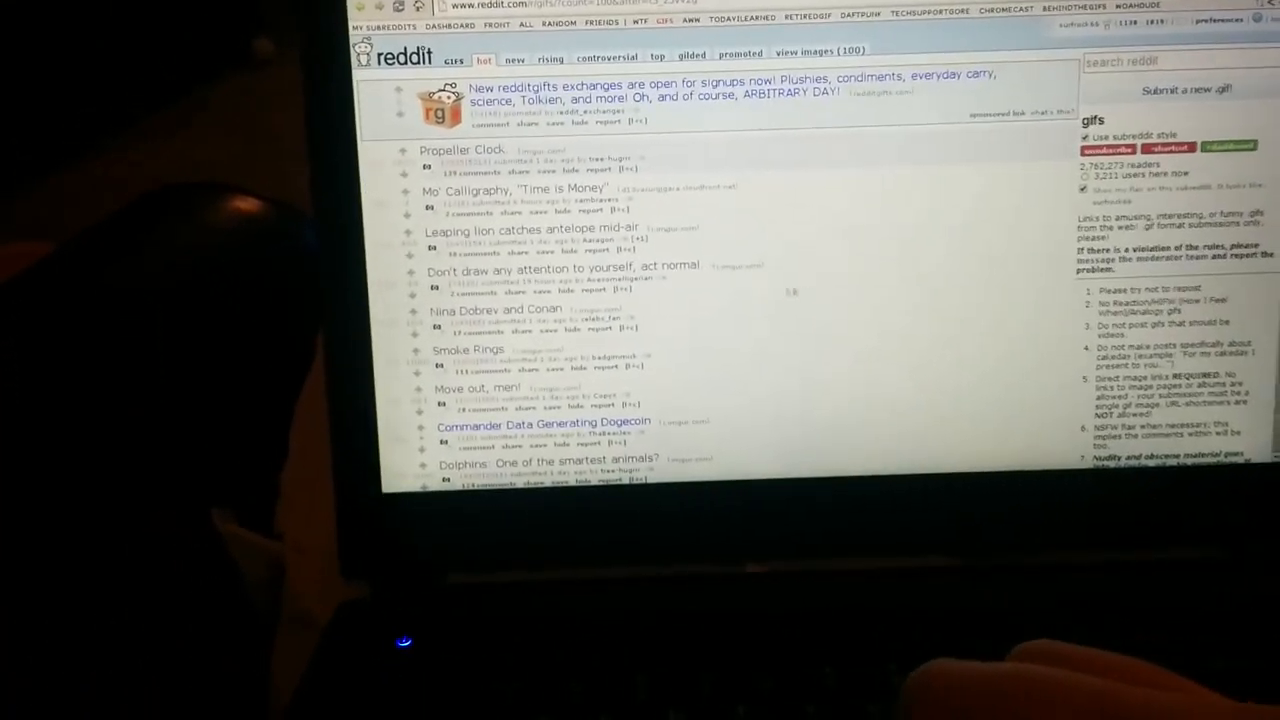
{"action": "scroll", "scroll_direction": "down", "scroll_amount": 3}
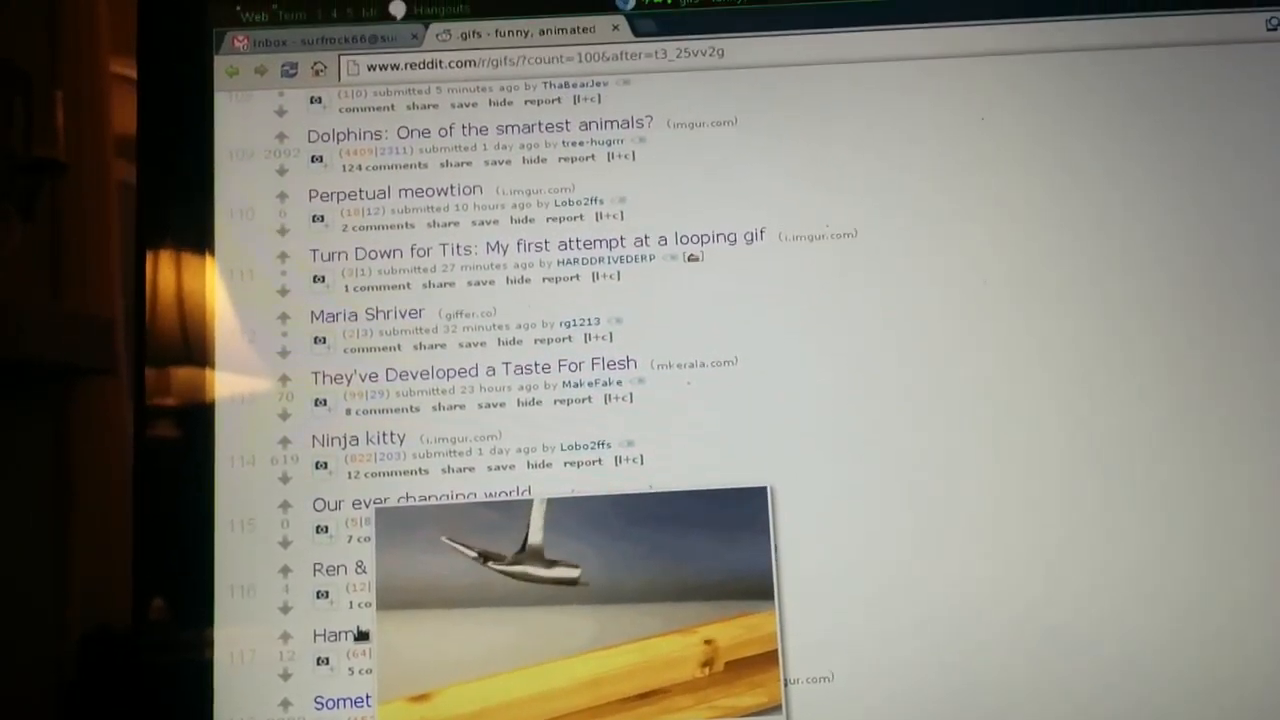
{"action": "scroll", "scroll_direction": "down", "scroll_amount": 3}
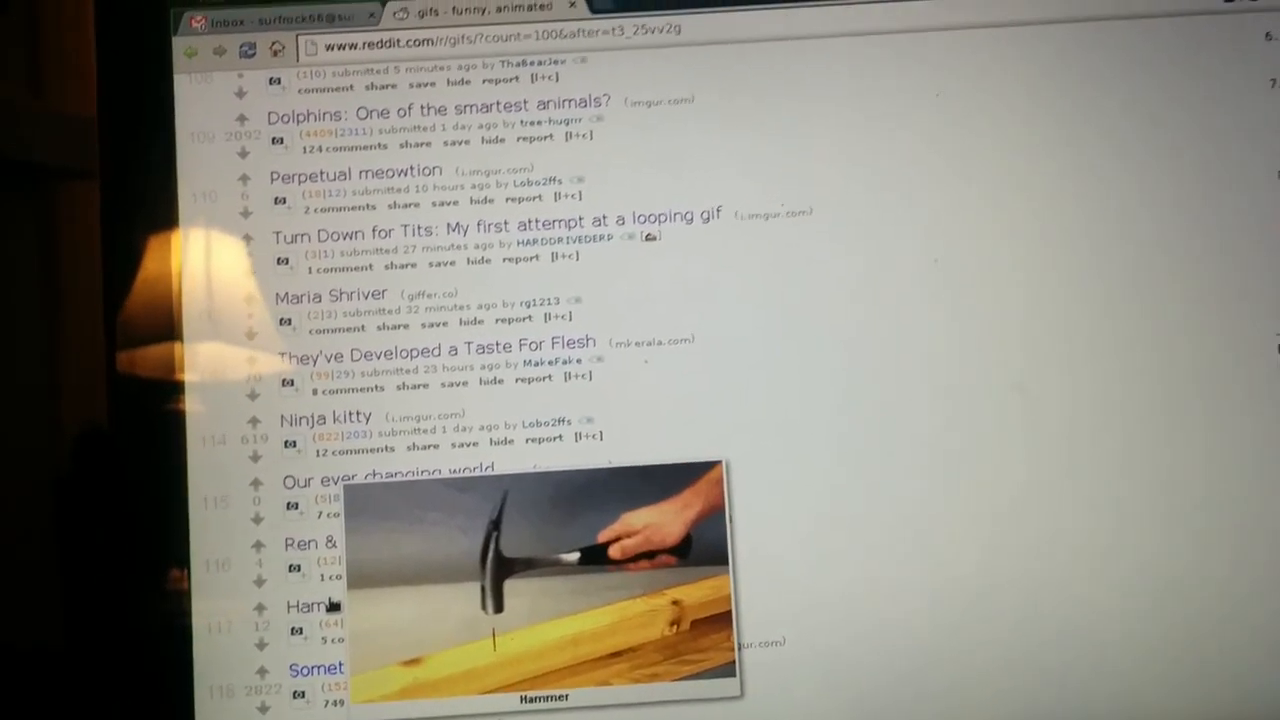
{"action": "scroll", "scroll_direction": "down", "scroll_amount": 3}
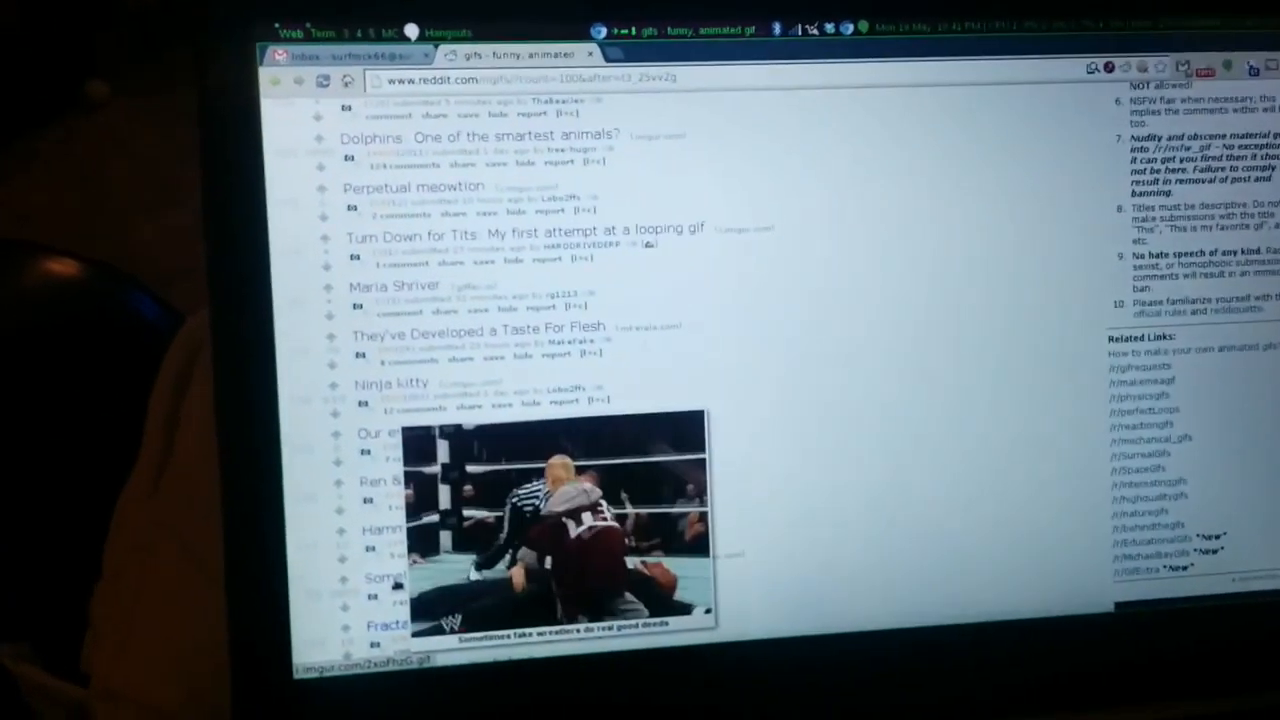
{"action": "scroll", "scroll_direction": "down", "scroll_amount": 3}
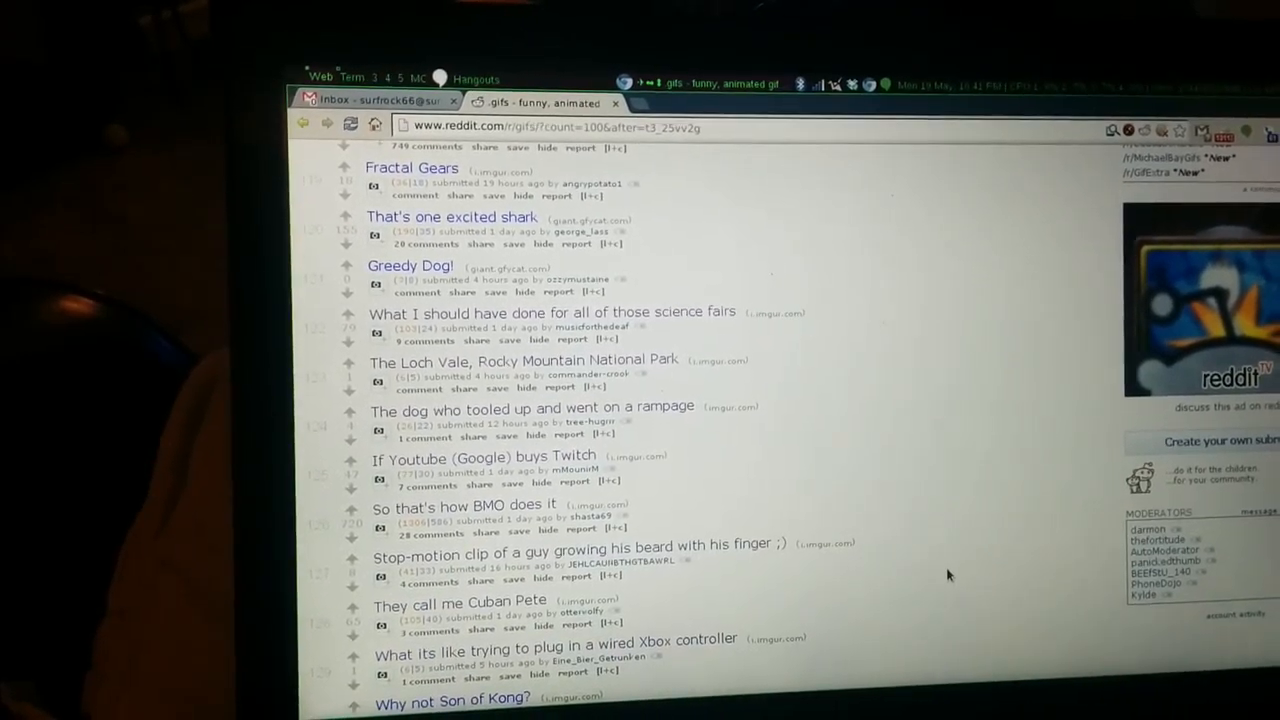
{"action": "scroll", "scroll_direction": "down", "scroll_amount": 3}
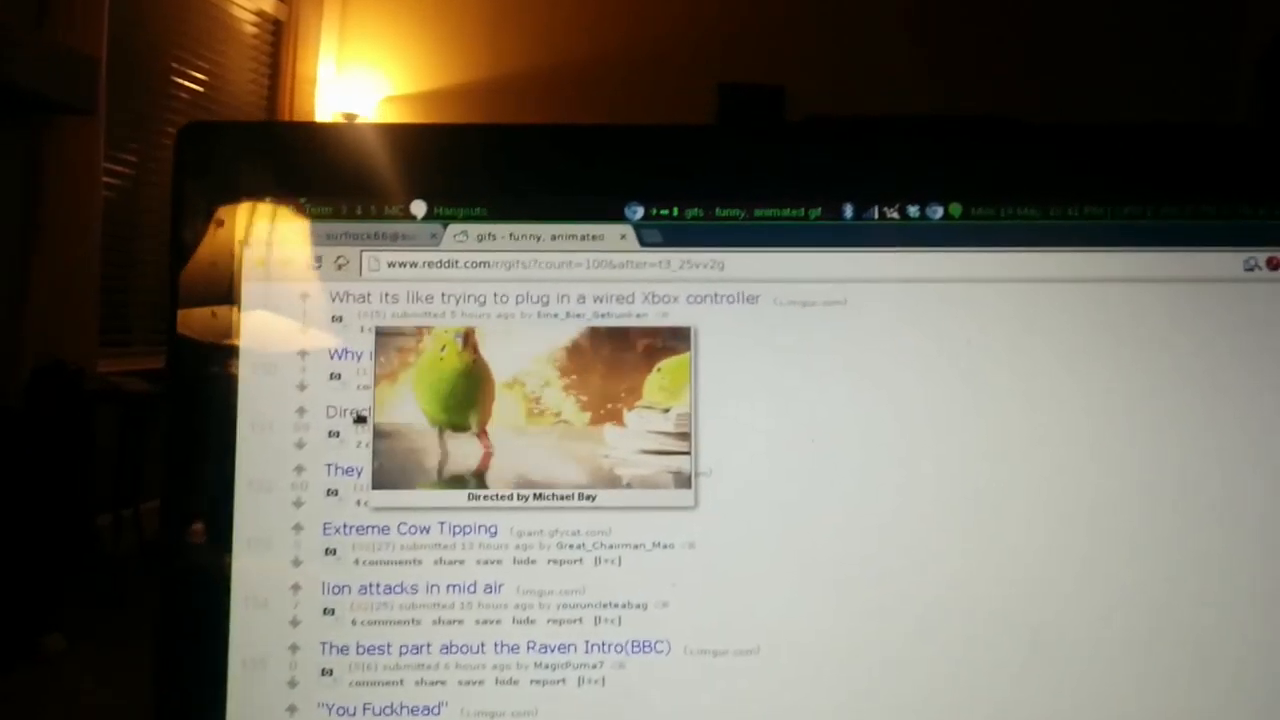
{"action": "scroll", "scroll_direction": "down", "scroll_amount": 3}
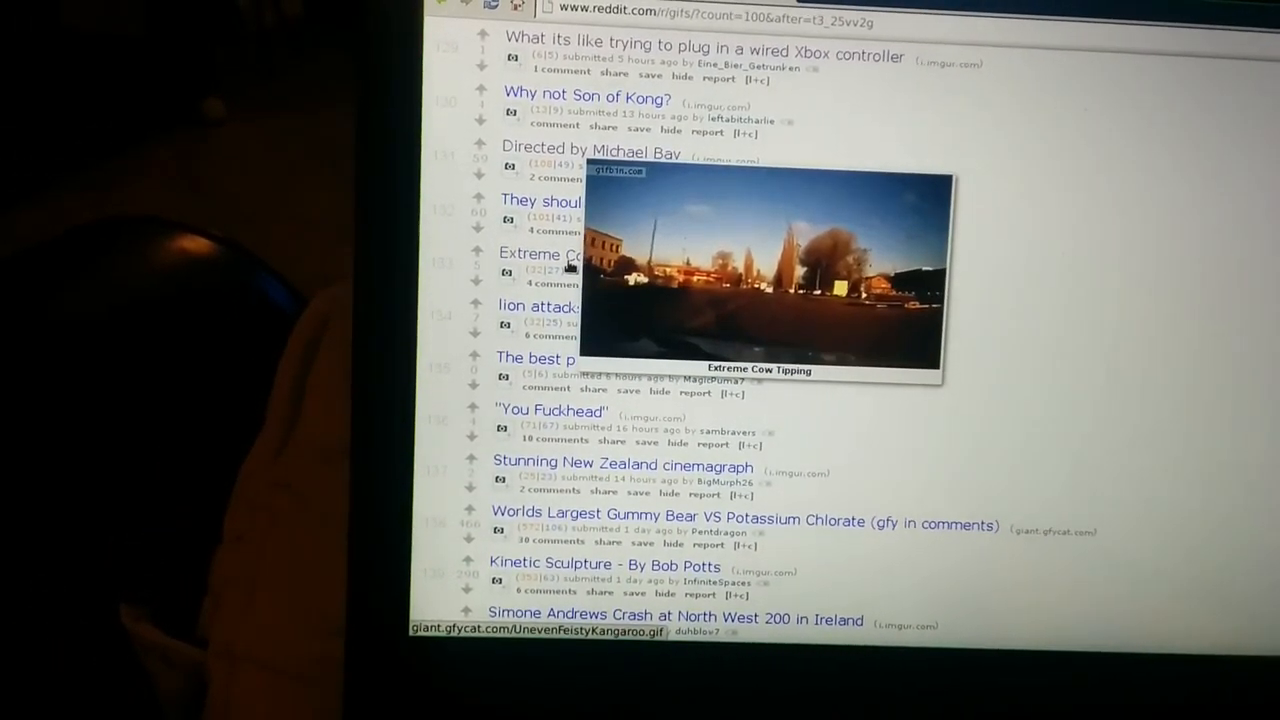